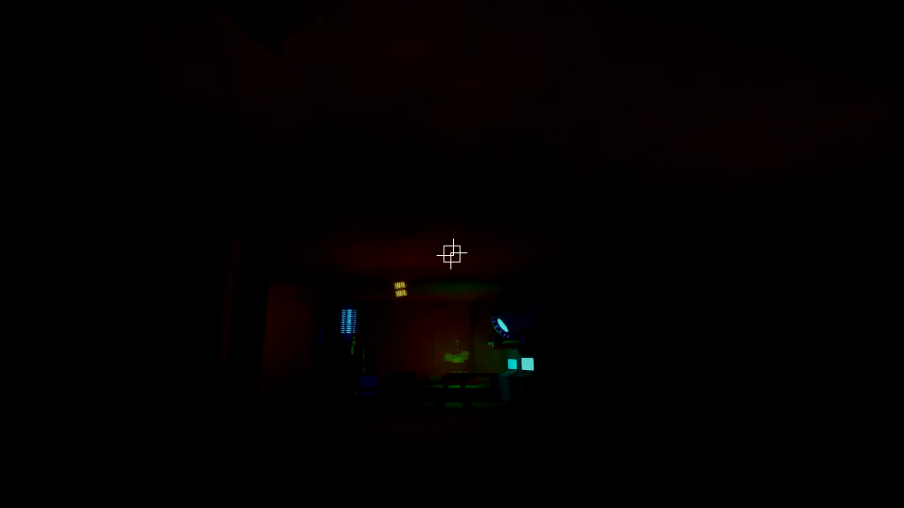
mouse_move(451, 256)
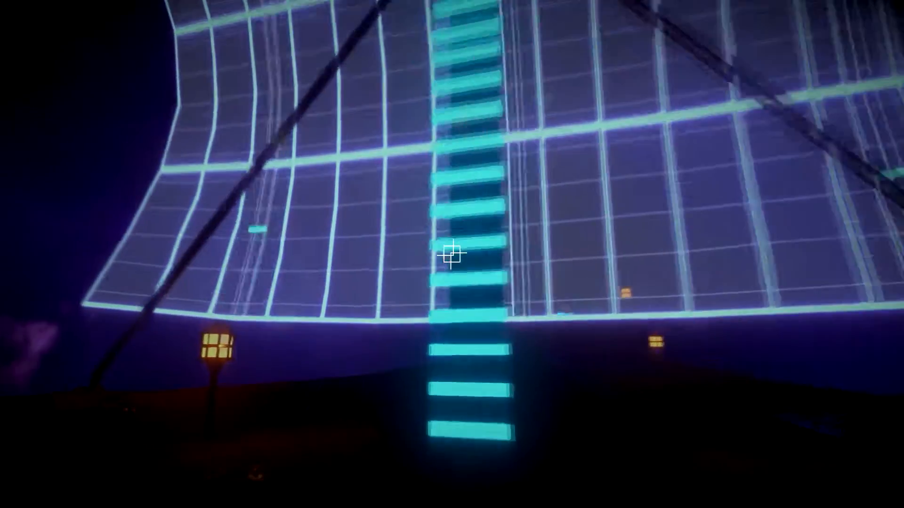
mouse_move(450, 256)
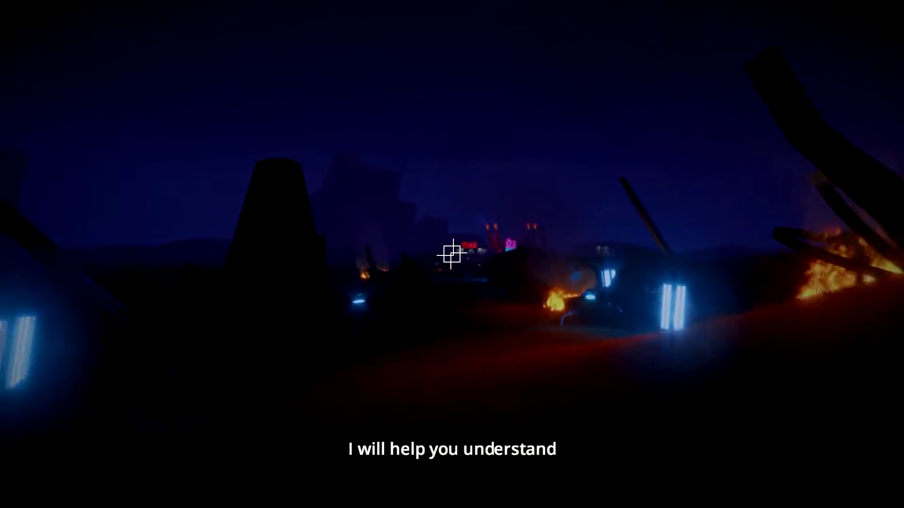
mouse_move(452, 255)
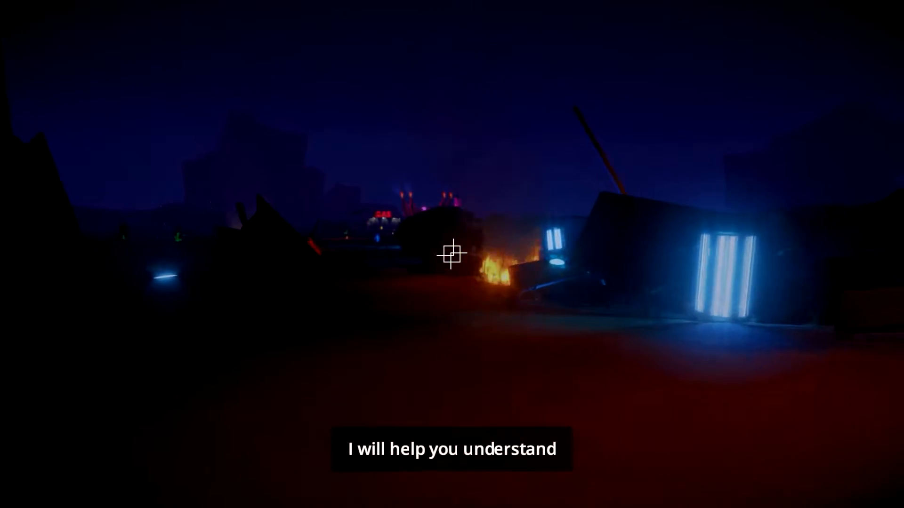
mouse_move(451, 252)
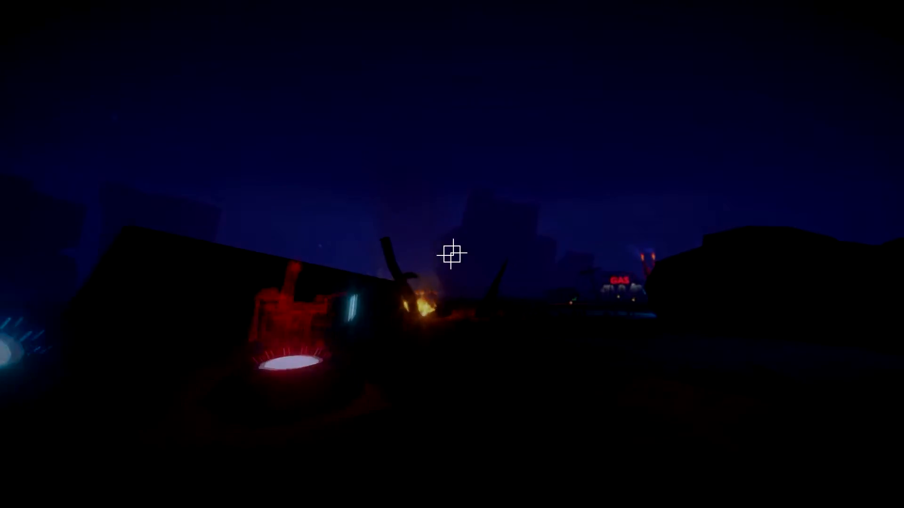
mouse_move(452, 255)
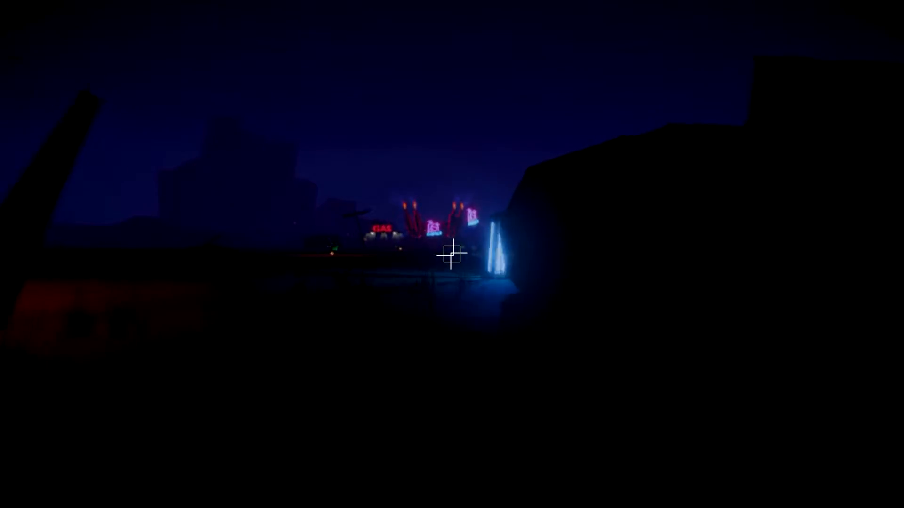
mouse_move(452, 255)
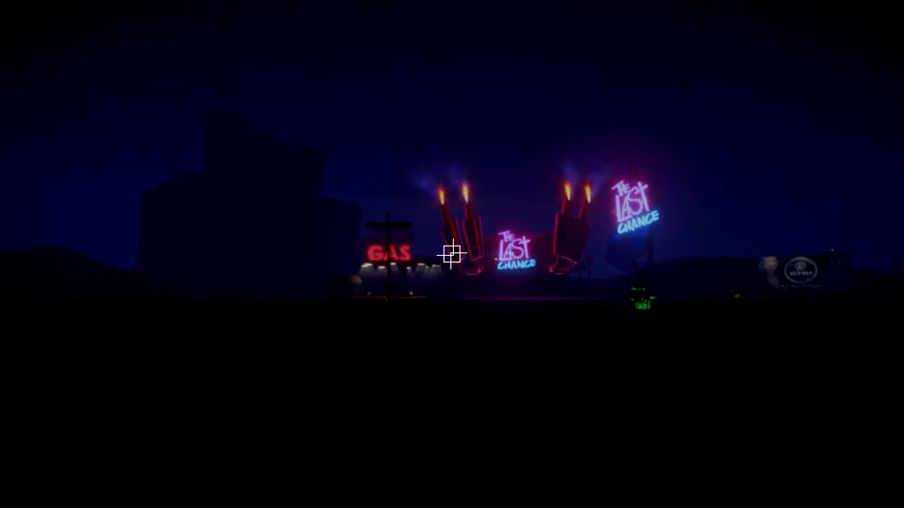
mouse_move(452, 255)
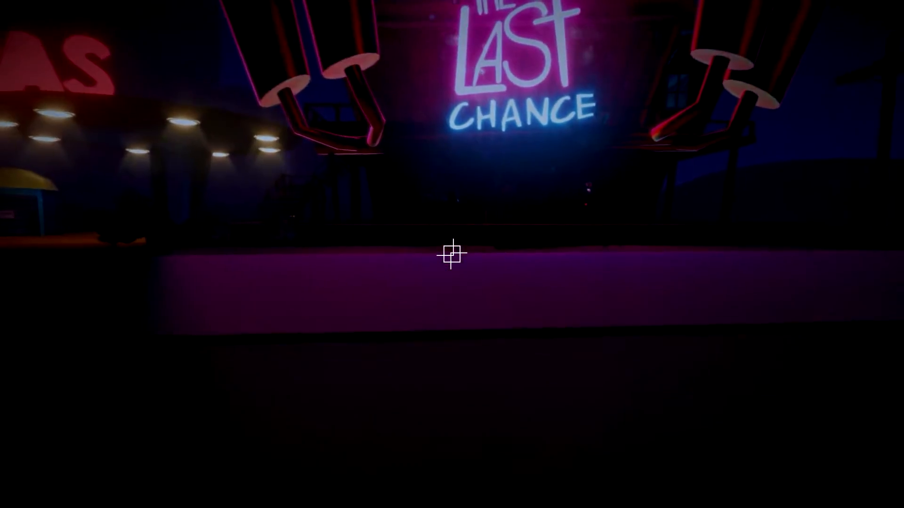
mouse_move(452, 254)
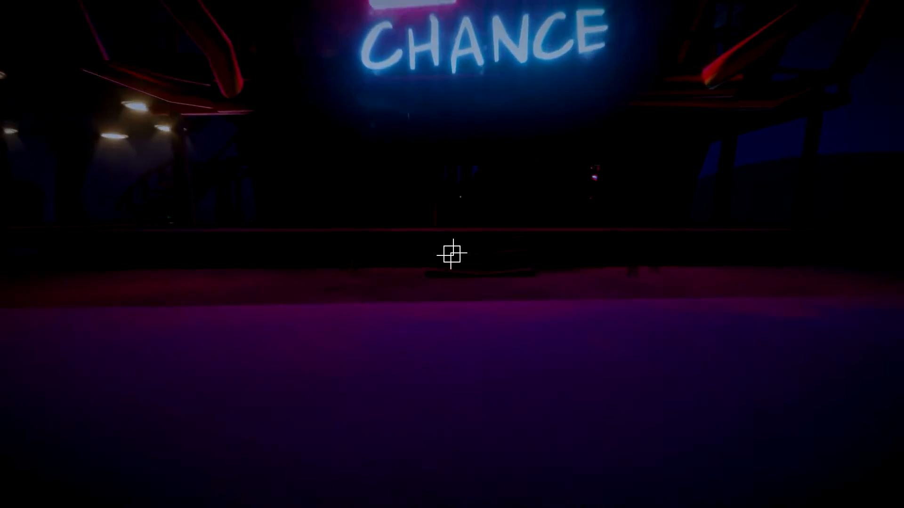
mouse_move(452, 255)
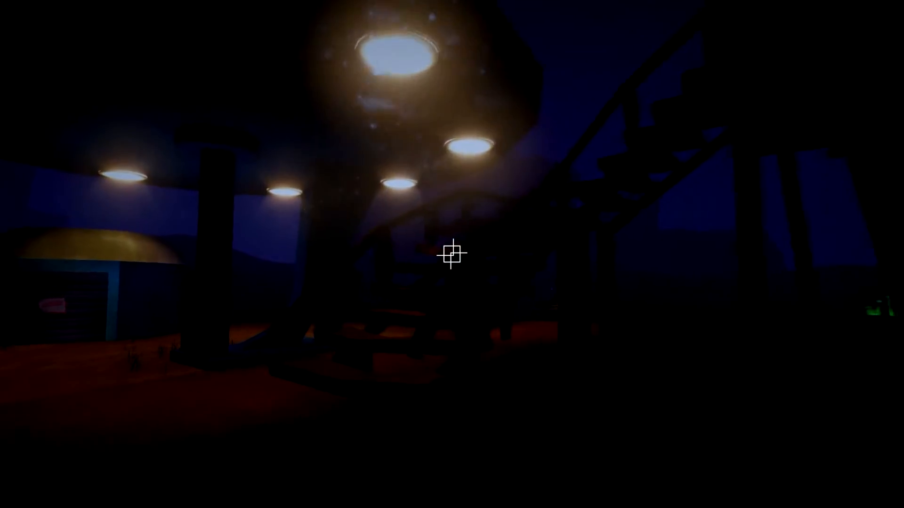
mouse_move(452, 254)
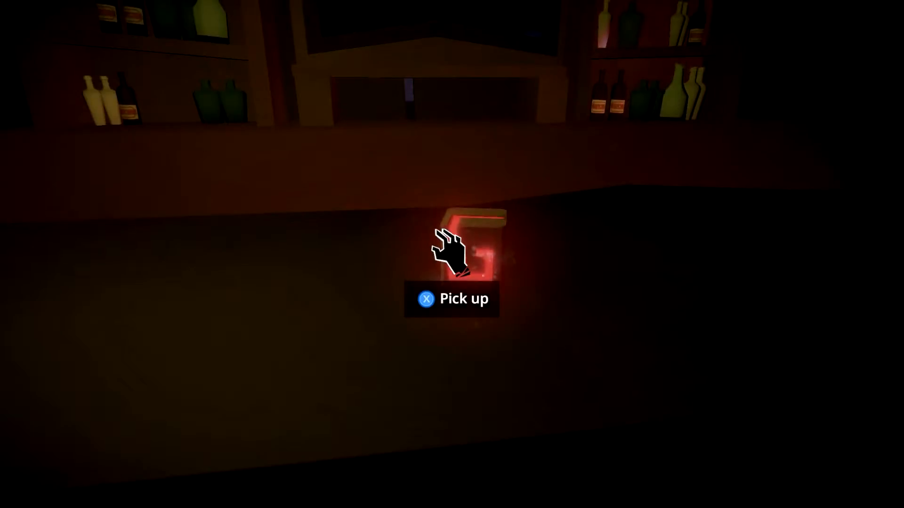
mouse_move(451, 253)
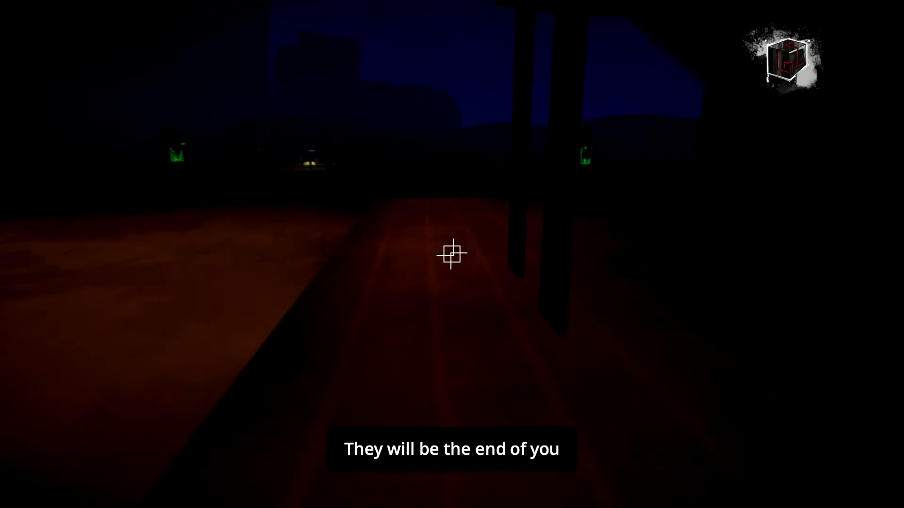
mouse_move(452, 255)
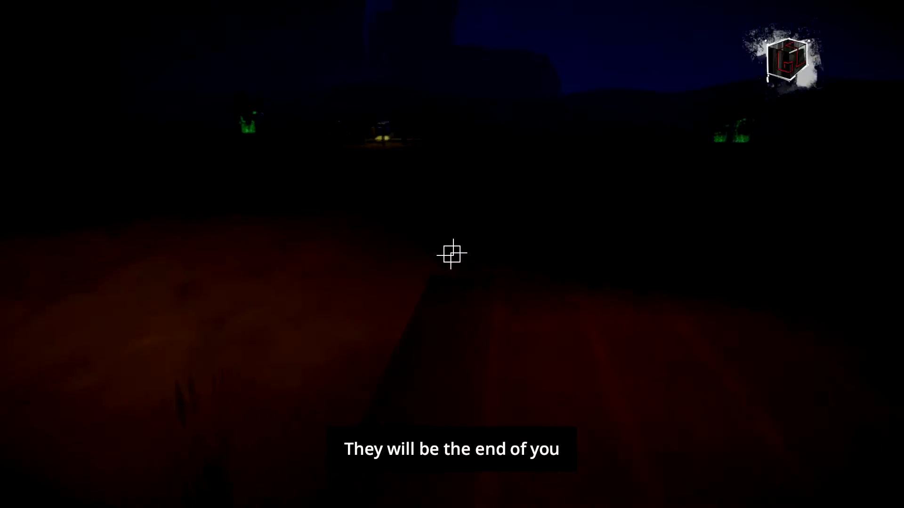
mouse_move(452, 255)
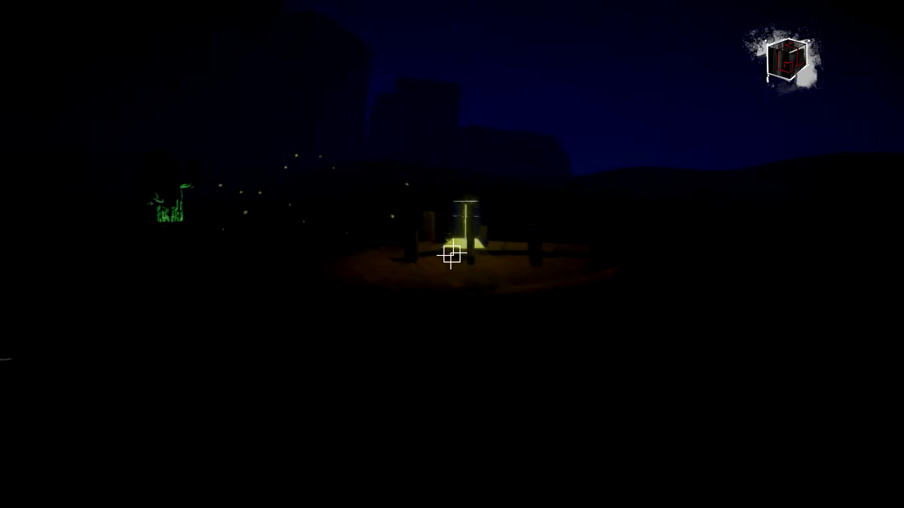
mouse_move(452, 255)
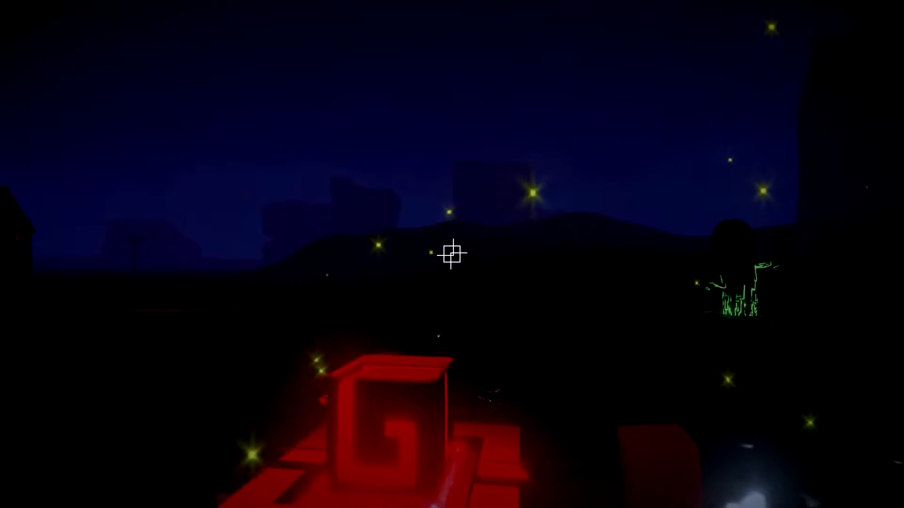
mouse_move(452, 254)
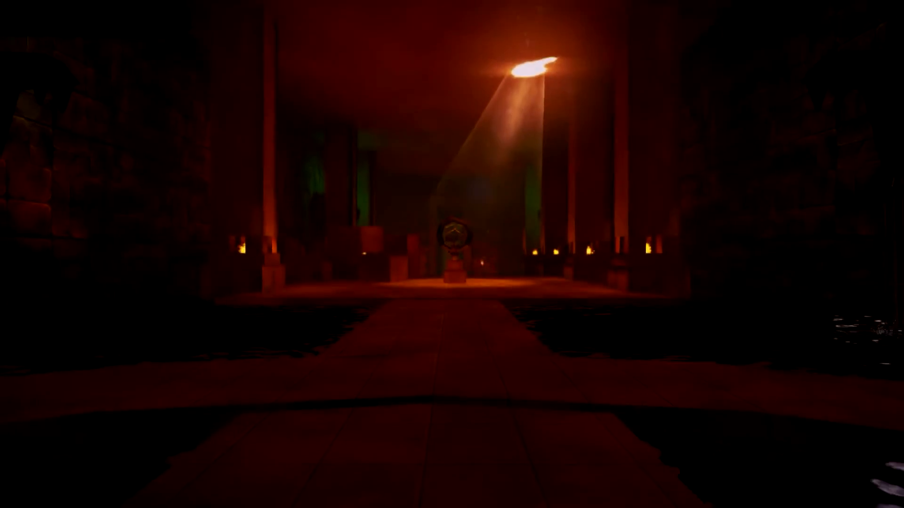
mouse_move(450, 253)
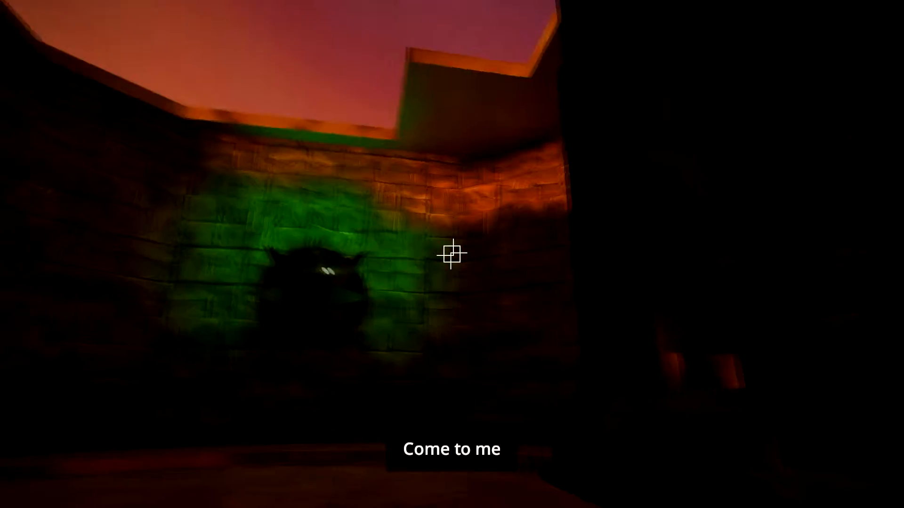
mouse_move(452, 252)
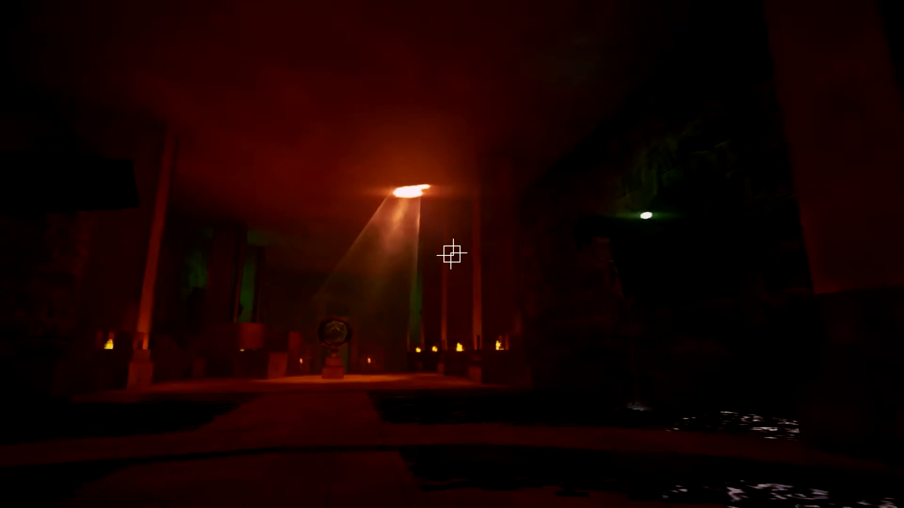
mouse_move(452, 254)
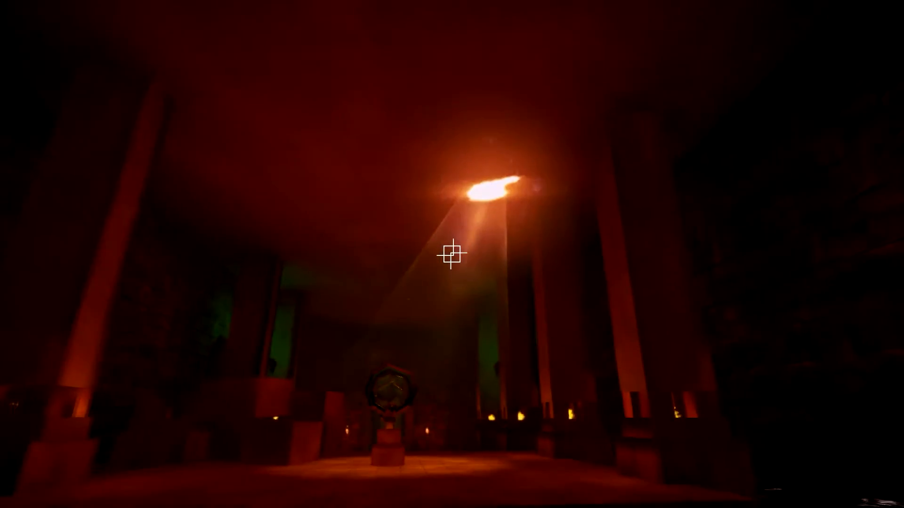
mouse_move(452, 252)
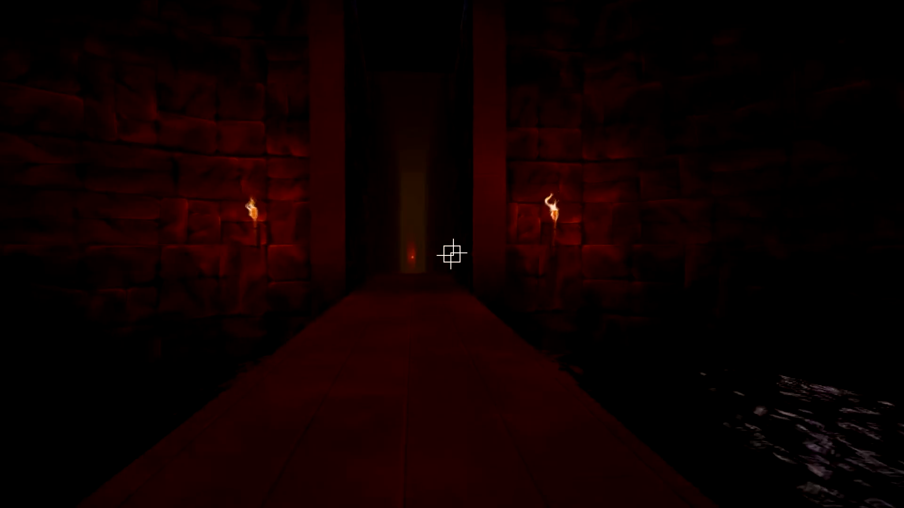
Cross the red pillared hall and torch-lit corridor to reach the blue-lit chamber with two spiked green objects.
key("w")
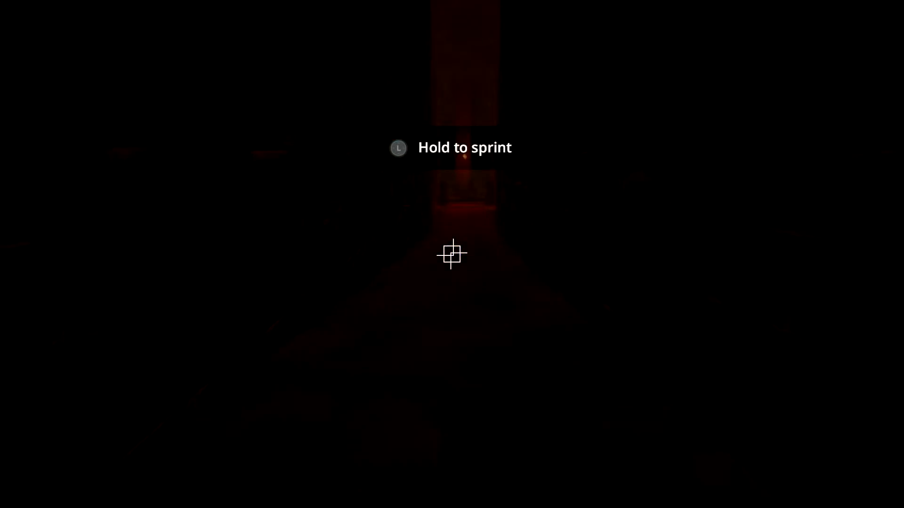
key("w")
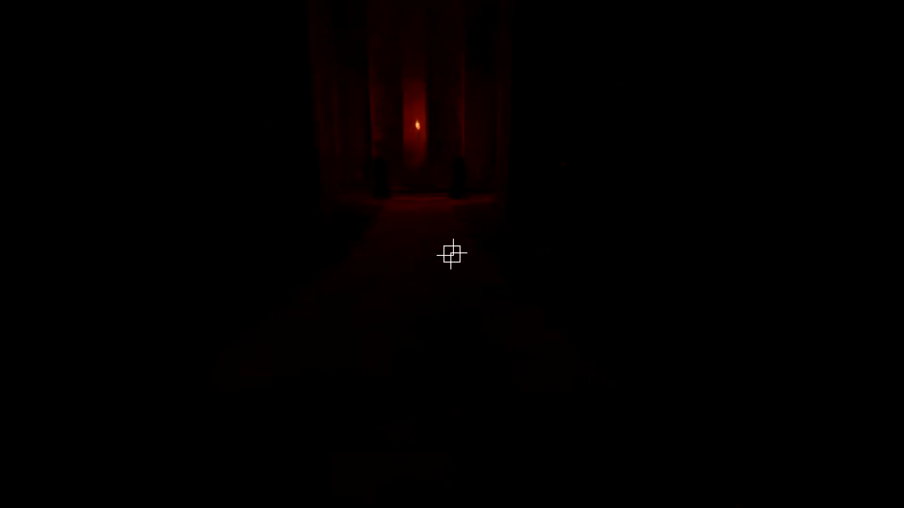
key("w")
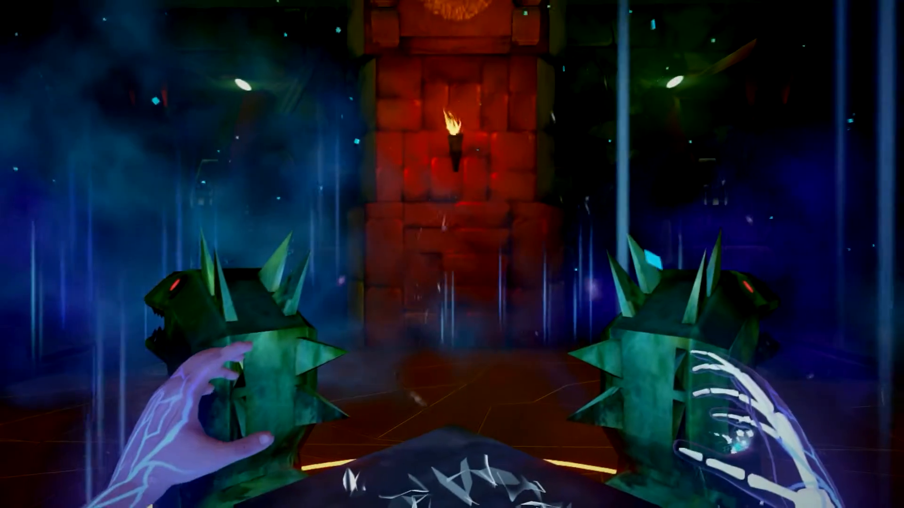
mouse_move(452, 254)
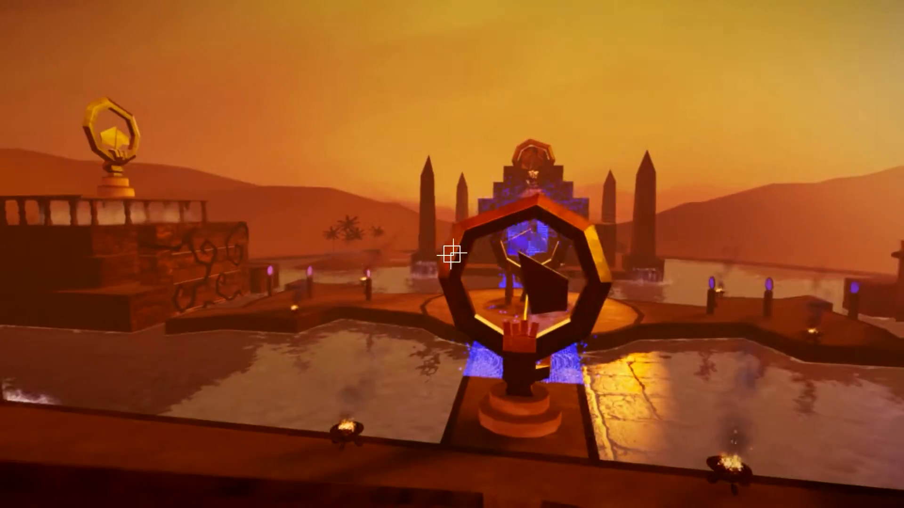
mouse_move(452, 254)
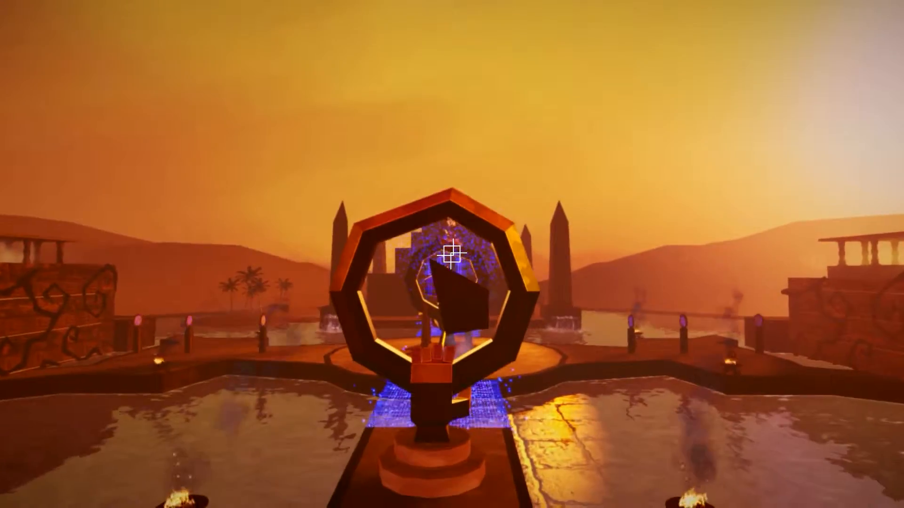
mouse_move(452, 254)
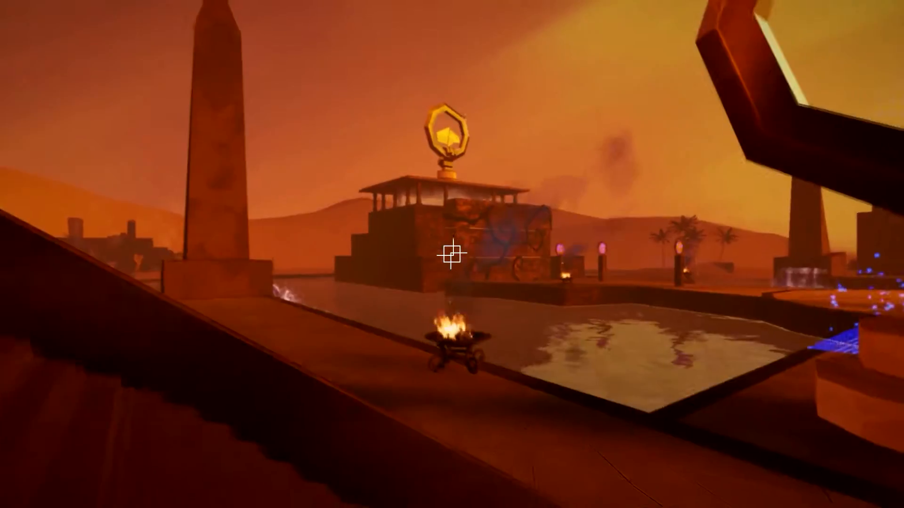
mouse_move(452, 254)
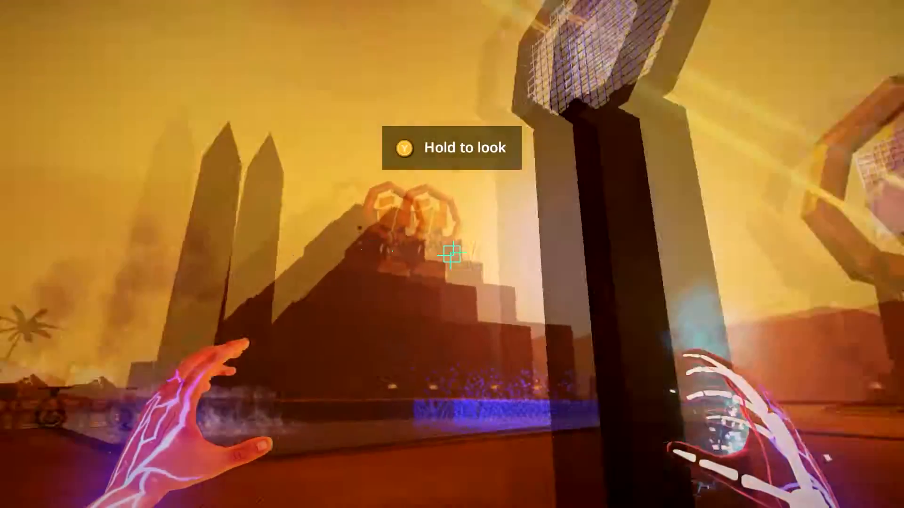
mouse_move(451, 254)
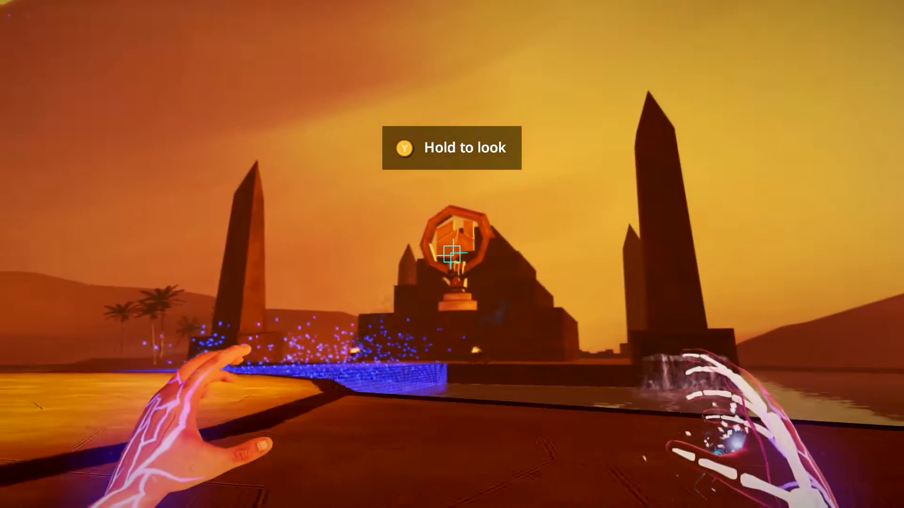
mouse_move(452, 254)
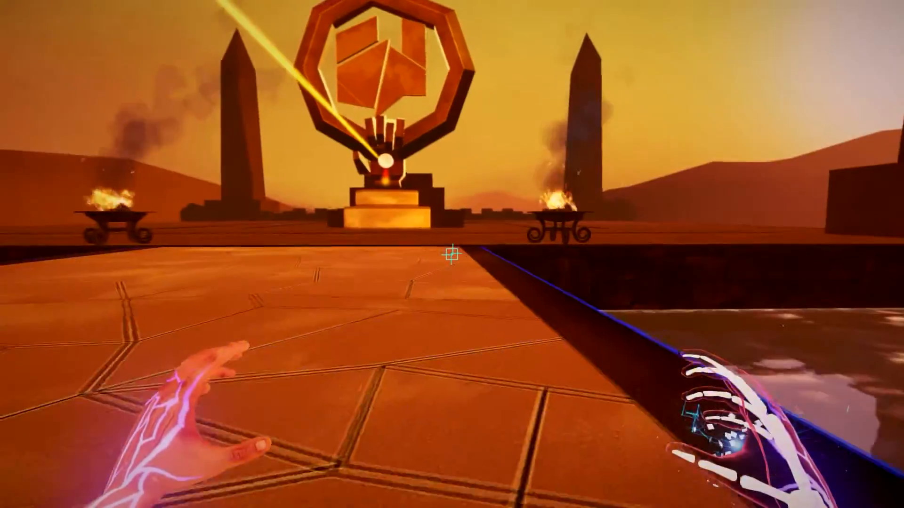
mouse_move(452, 253)
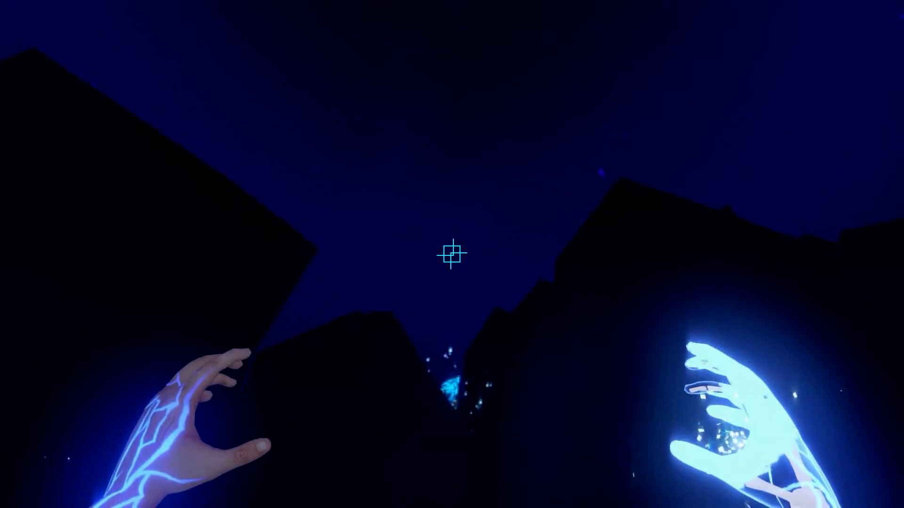
mouse_move(452, 255)
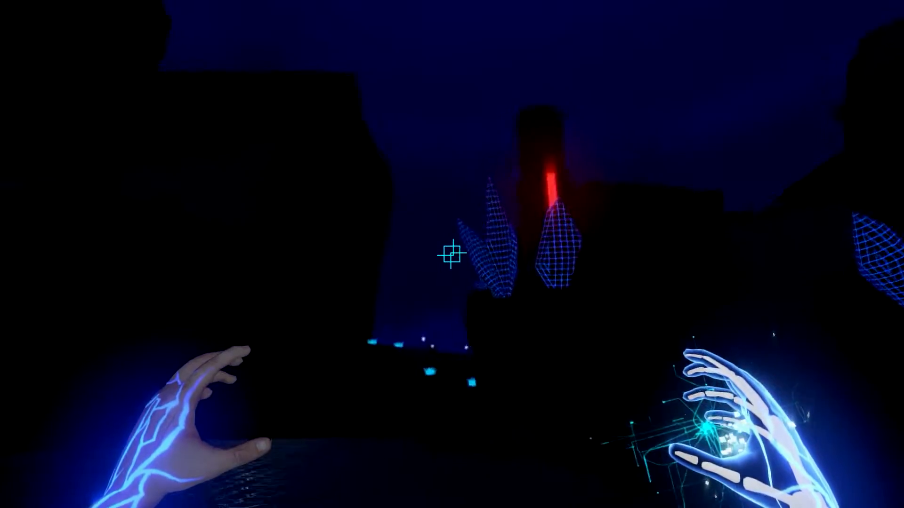
mouse_move(452, 254)
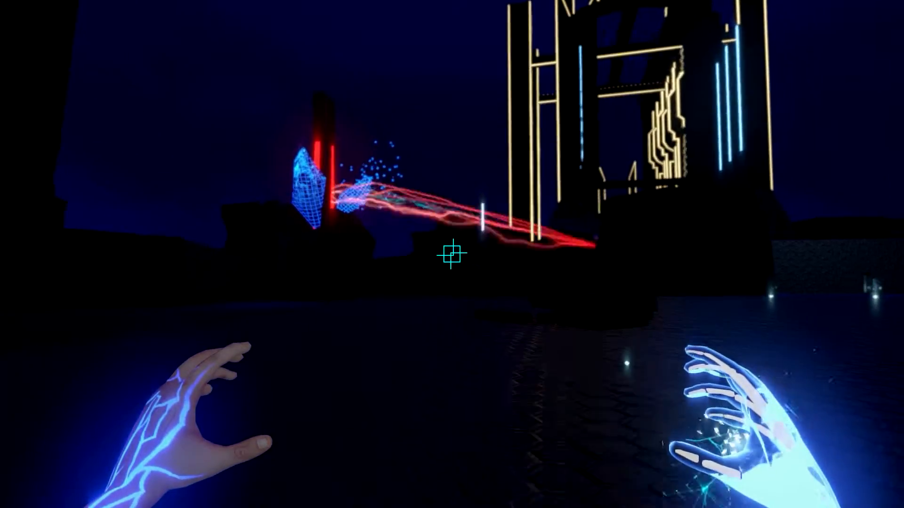
mouse_move(452, 254)
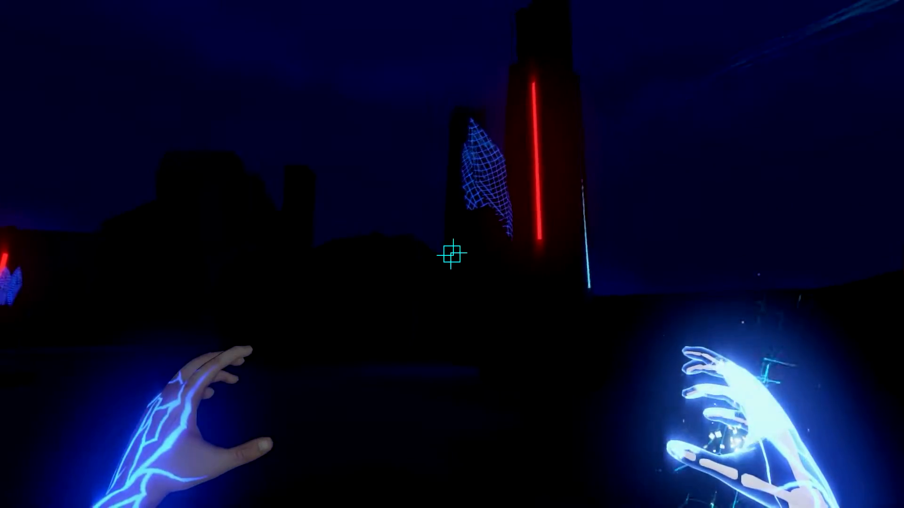
mouse_move(452, 253)
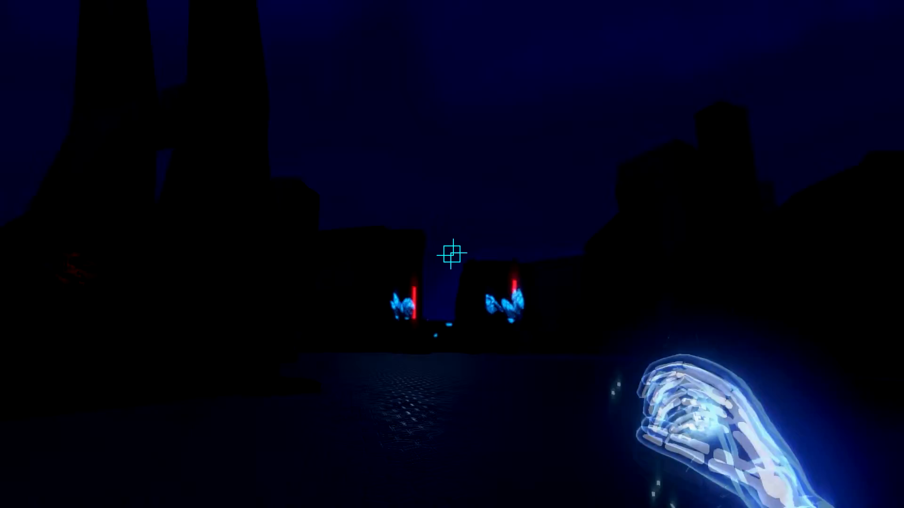
mouse_move(452, 255)
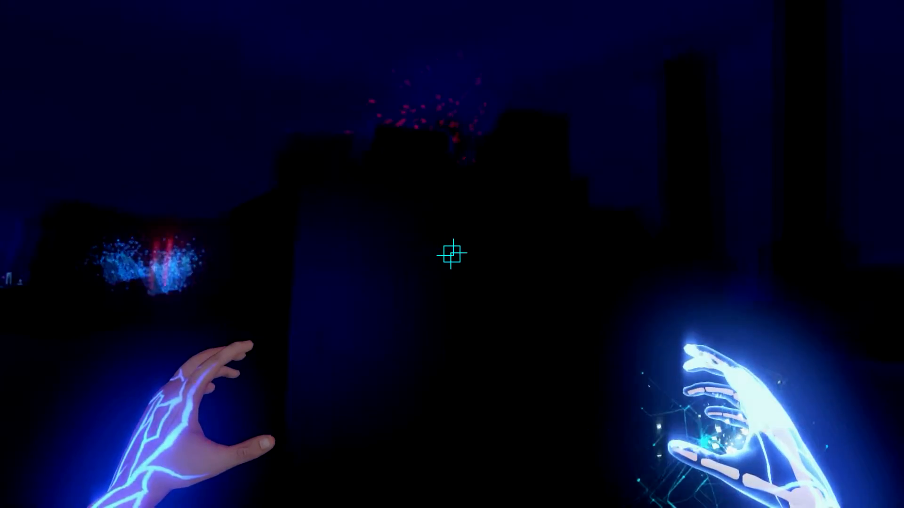
mouse_move(451, 253)
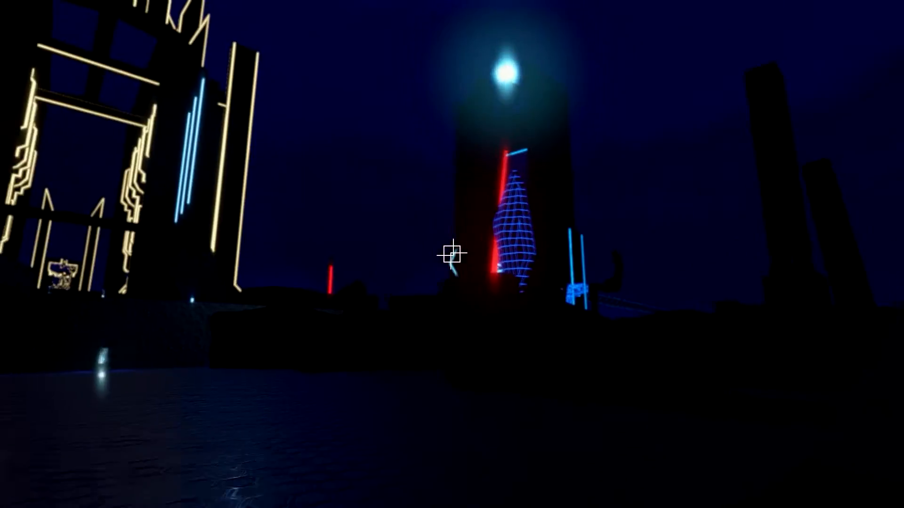
mouse_move(451, 254)
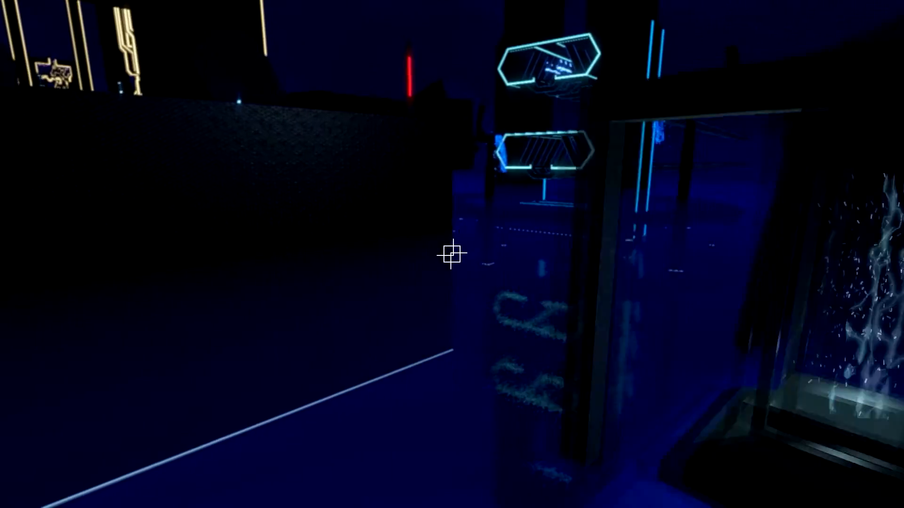
mouse_move(452, 253)
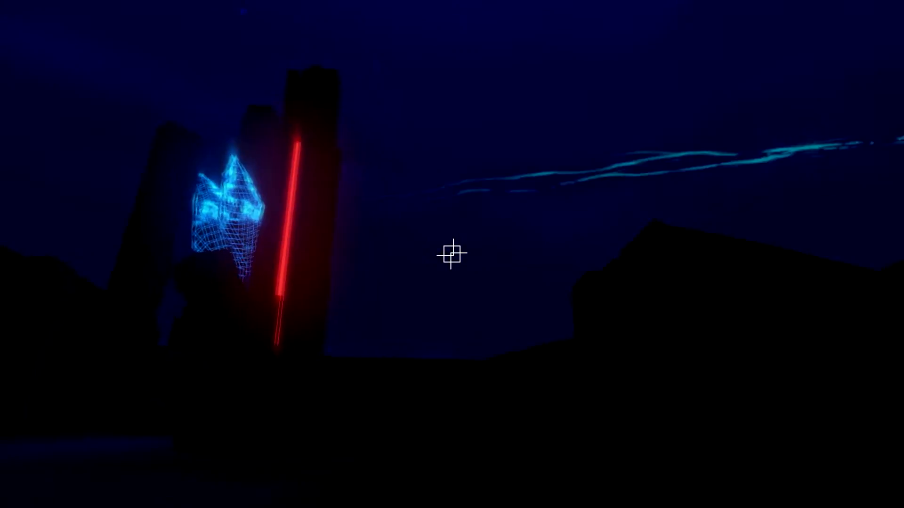
mouse_move(452, 253)
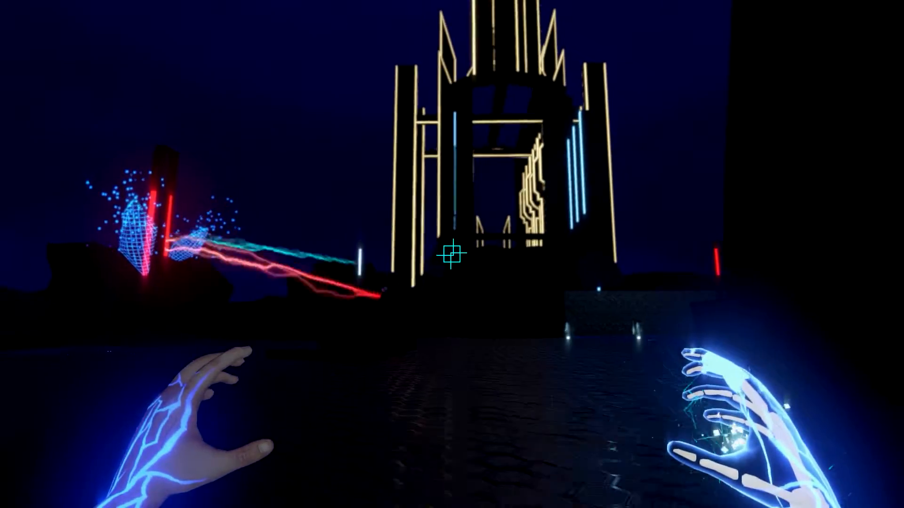
mouse_move(451, 253)
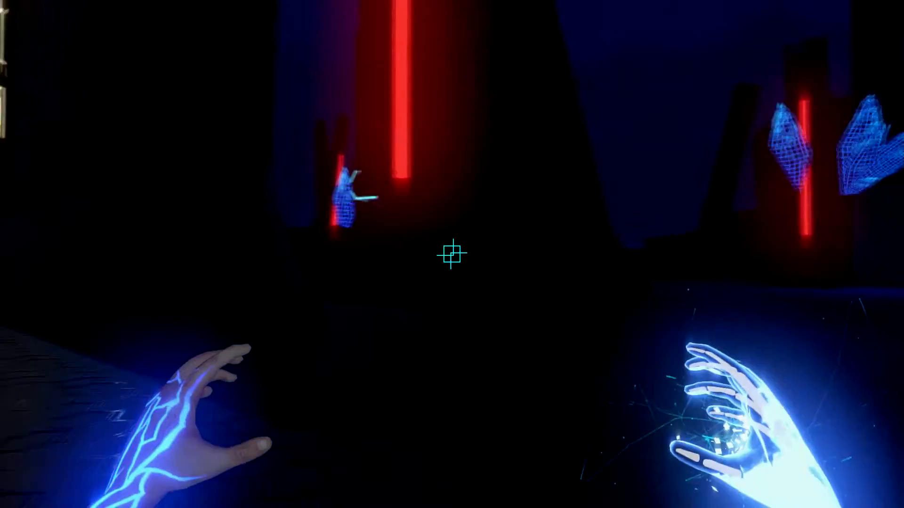